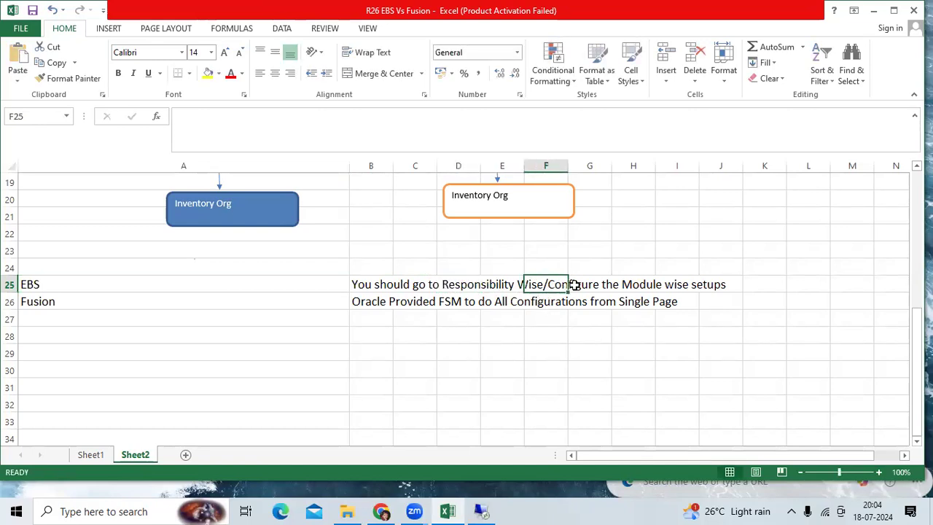
mouse_move(684, 283)
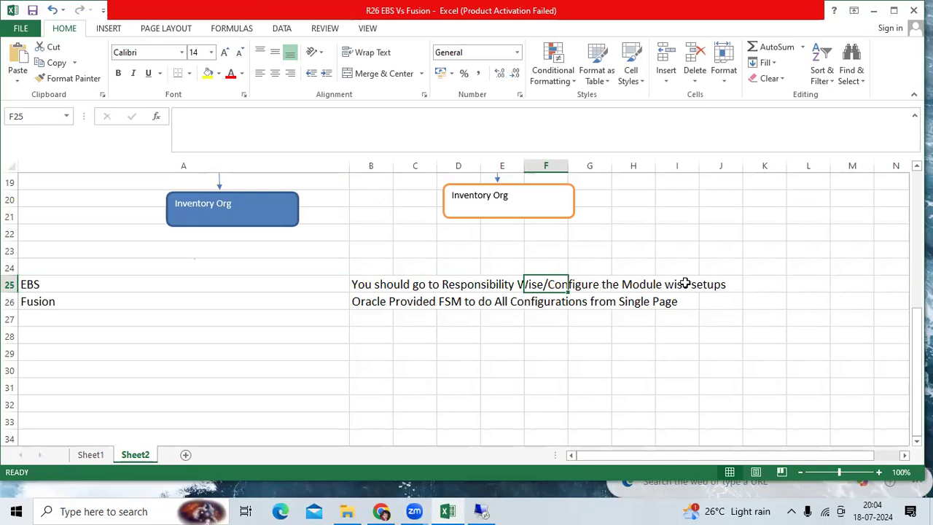
mouse_move(685, 291)
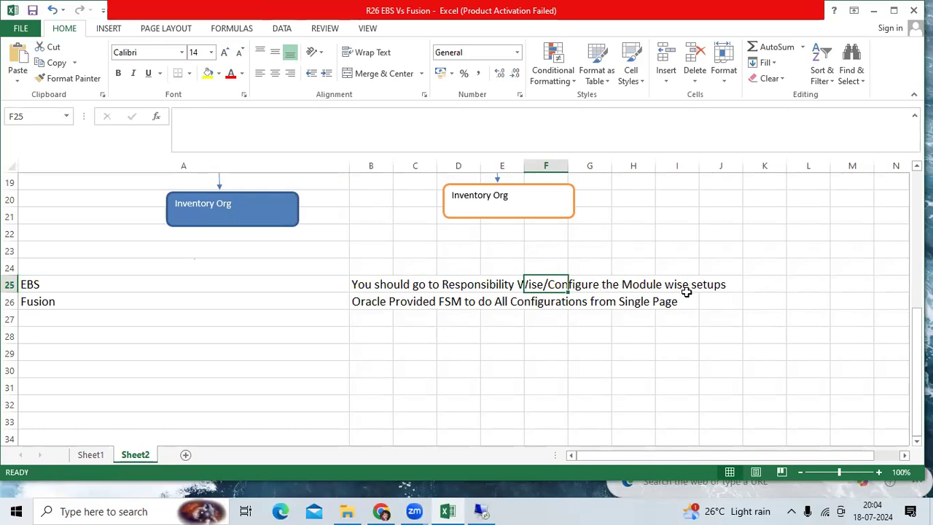
mouse_move(385, 311)
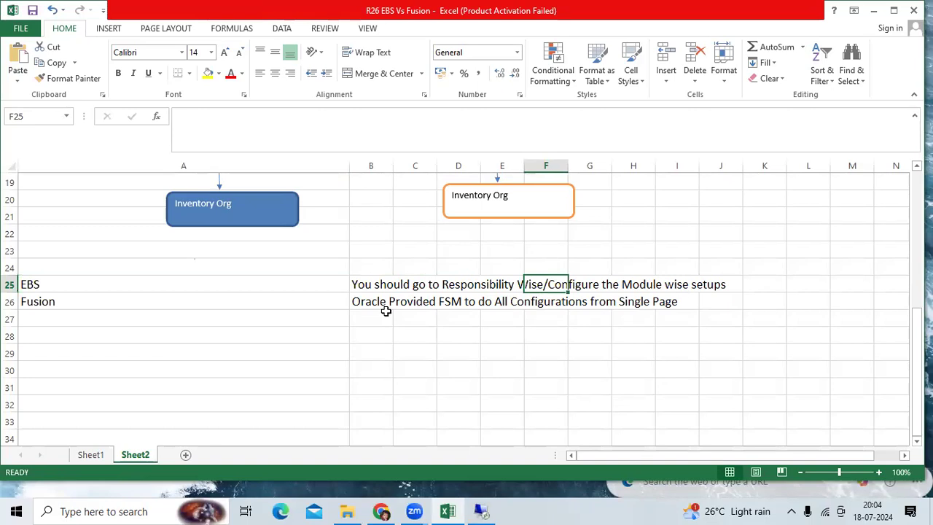
Step: Start a '>>Role' label in column A beneath the Fusion row
click(119, 301)
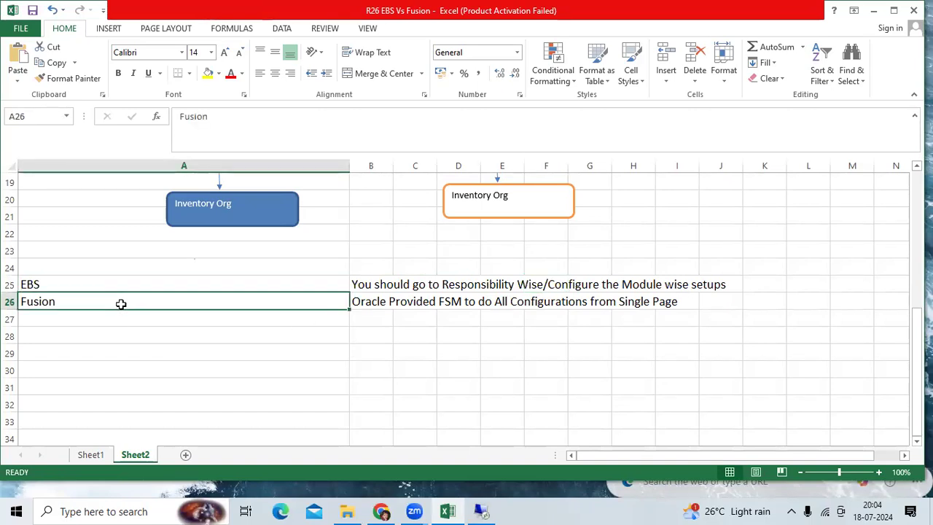
text(>>Role)
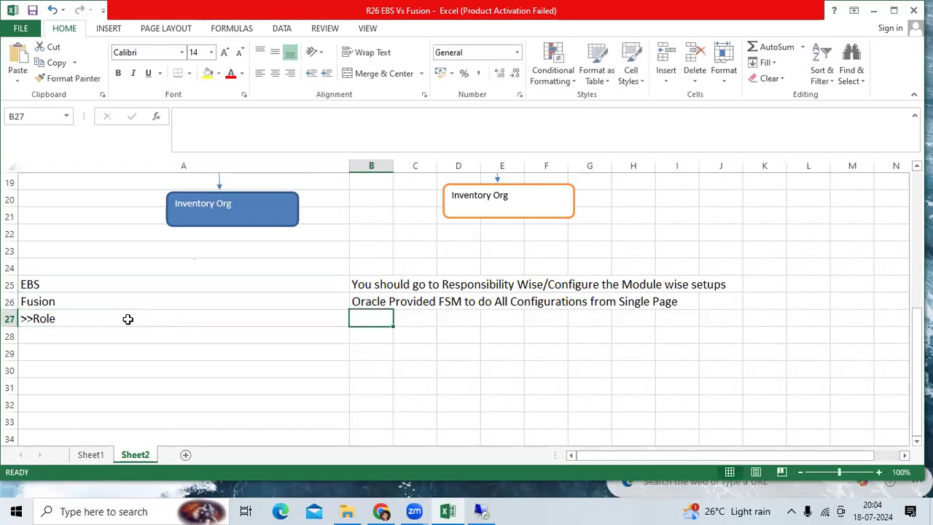
Step: Type 'Application Implementation Consultant/' into B27 beside the >>Role label
text(AP)
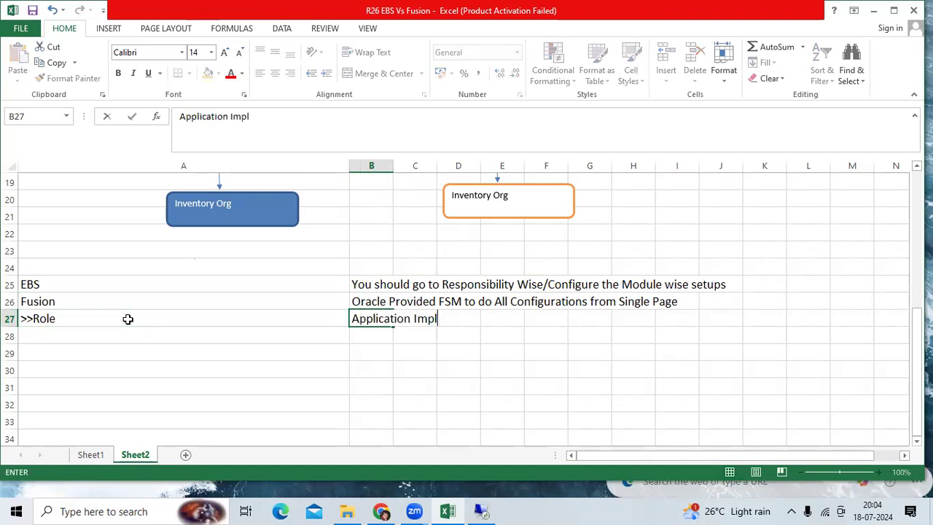
text(ementation Consult)
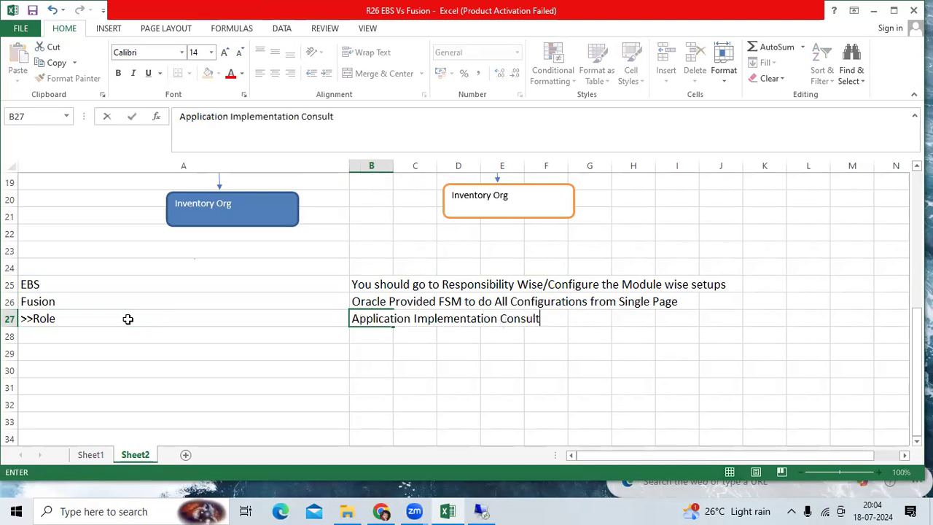
text(ant)
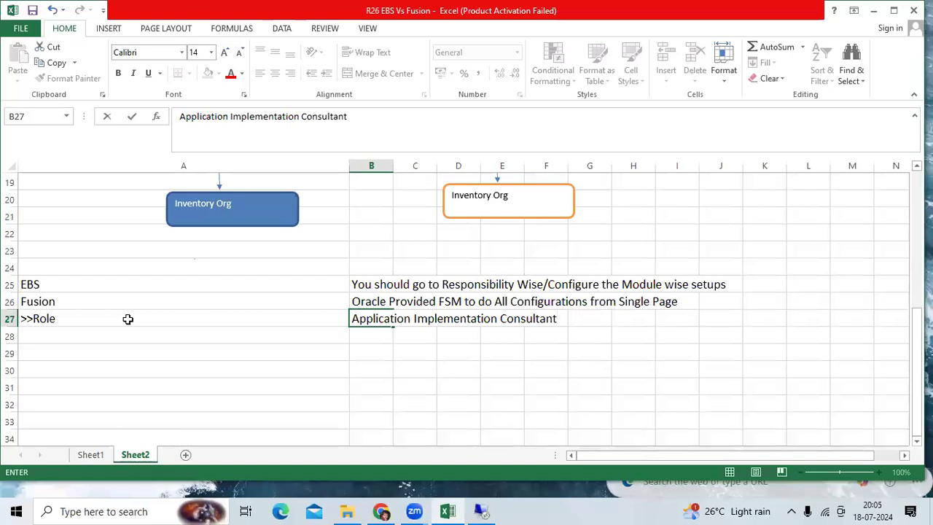
text(/)
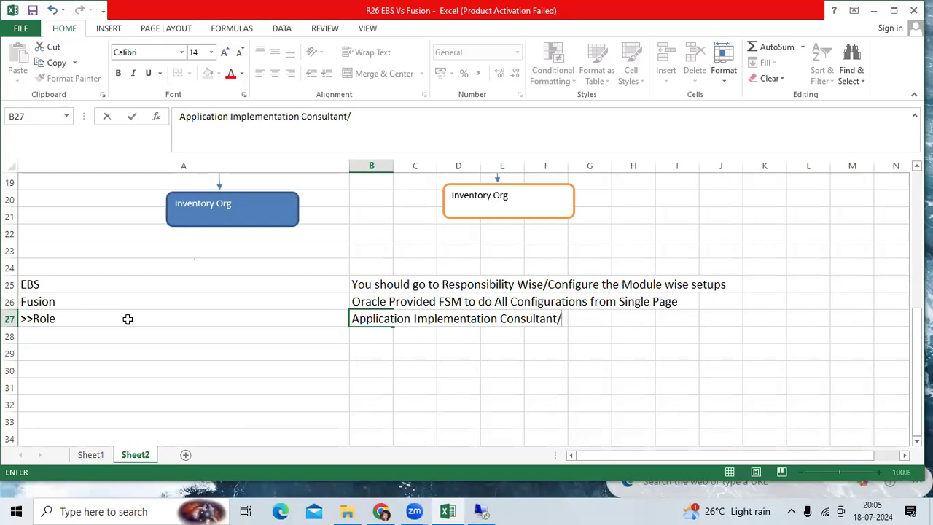
mouse_move(495, 310)
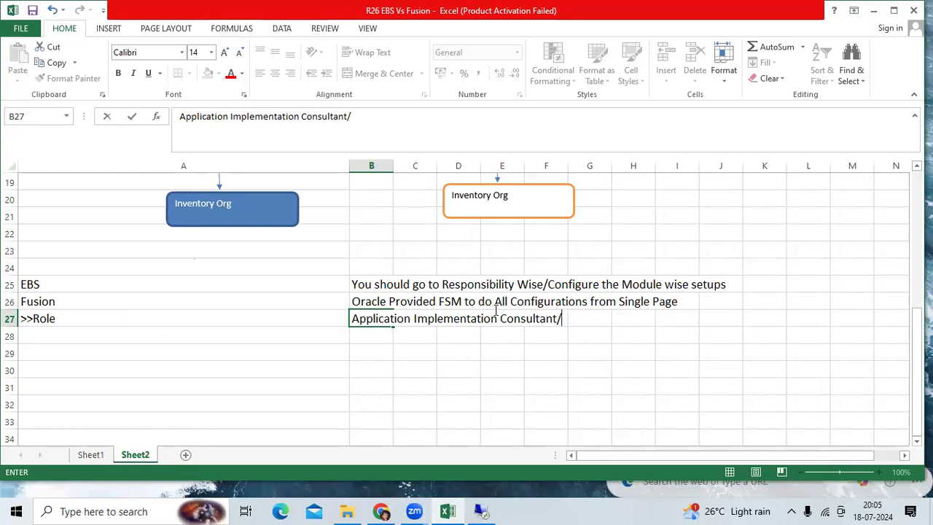
mouse_move(481, 302)
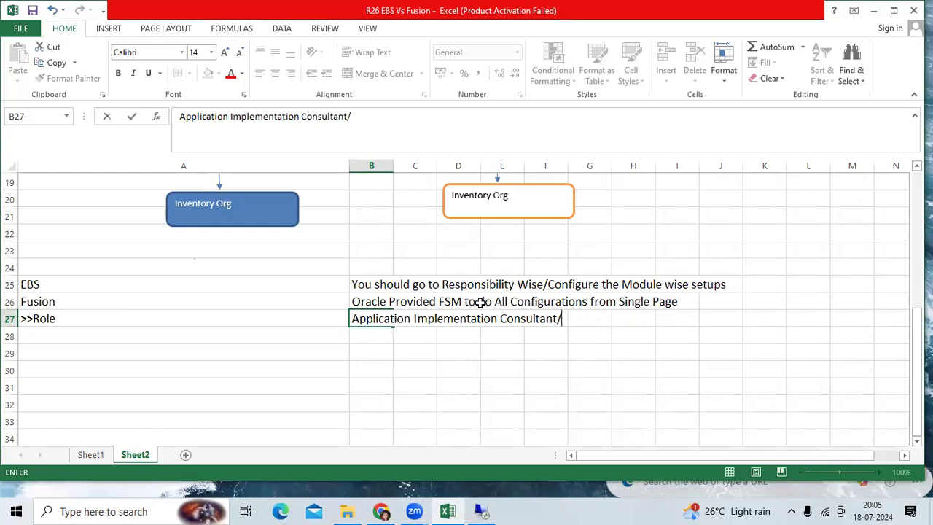
mouse_move(659, 310)
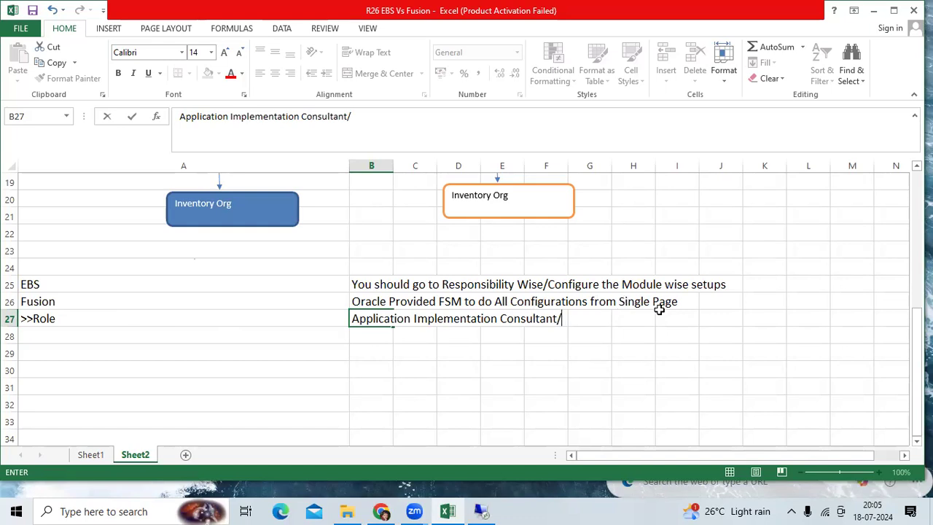
mouse_move(640, 308)
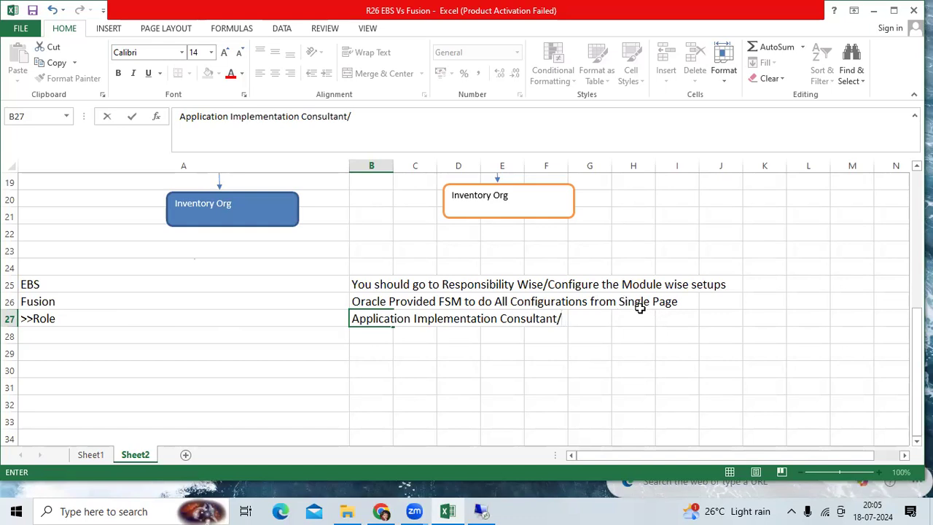